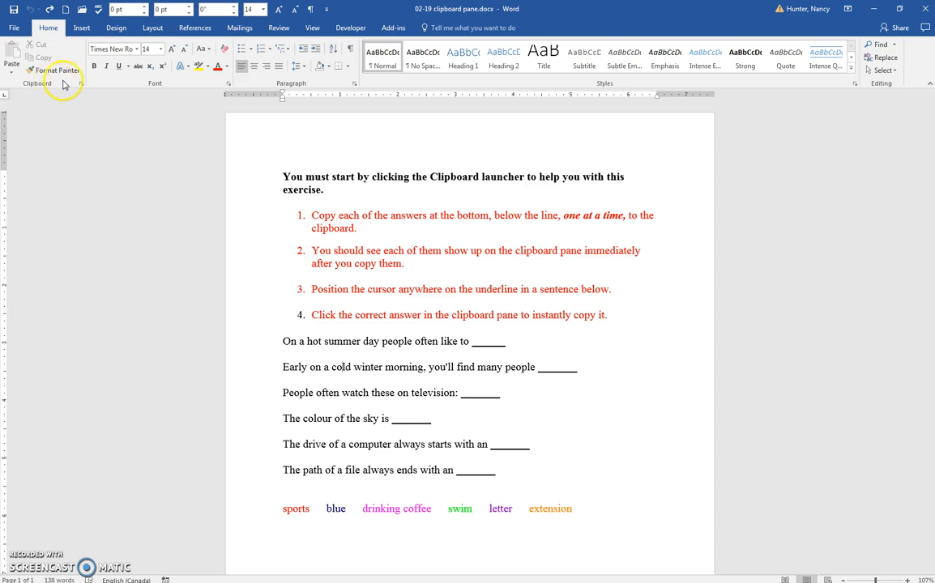
mouse_move(80, 84)
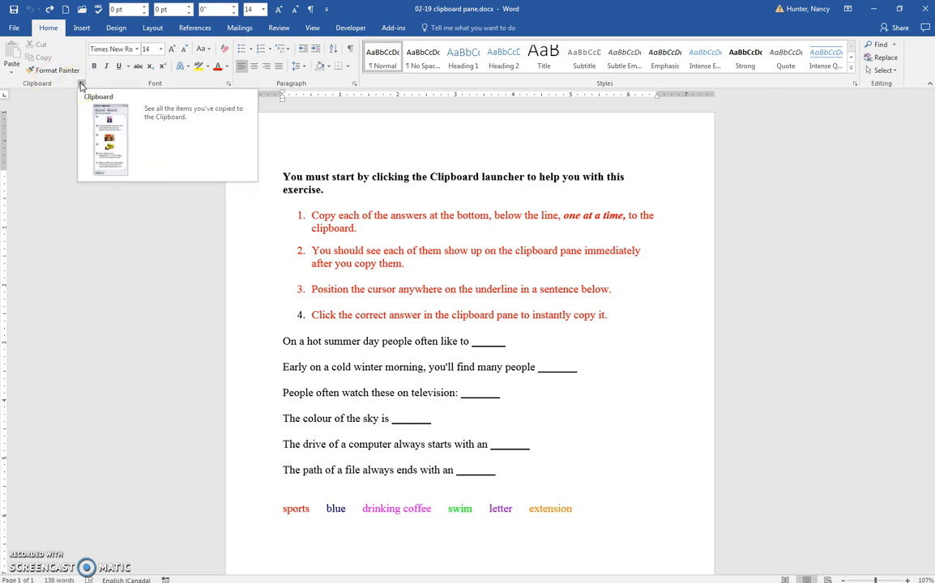
Open the Clipboard pane beside the fill-in-the-blank exercise
left_click(80, 83)
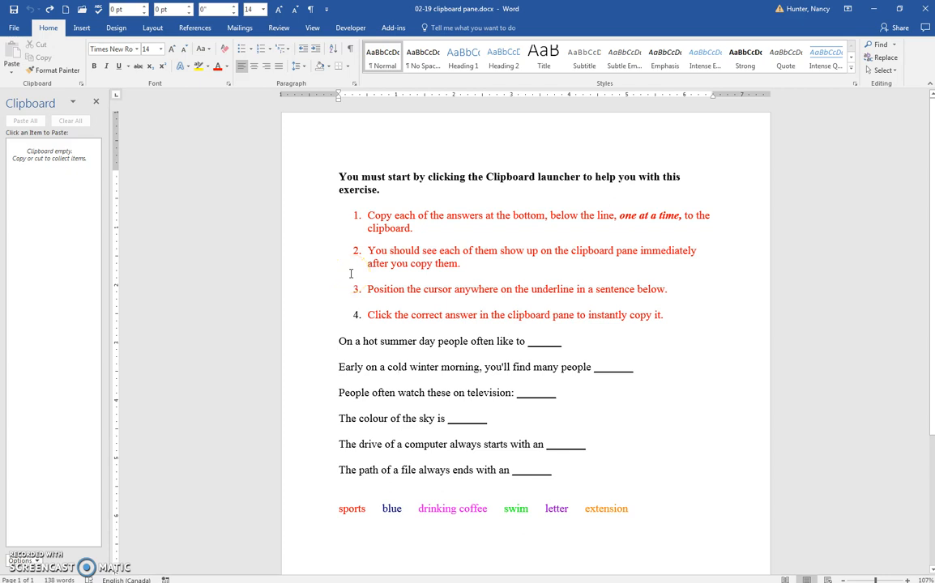
mouse_move(251, 287)
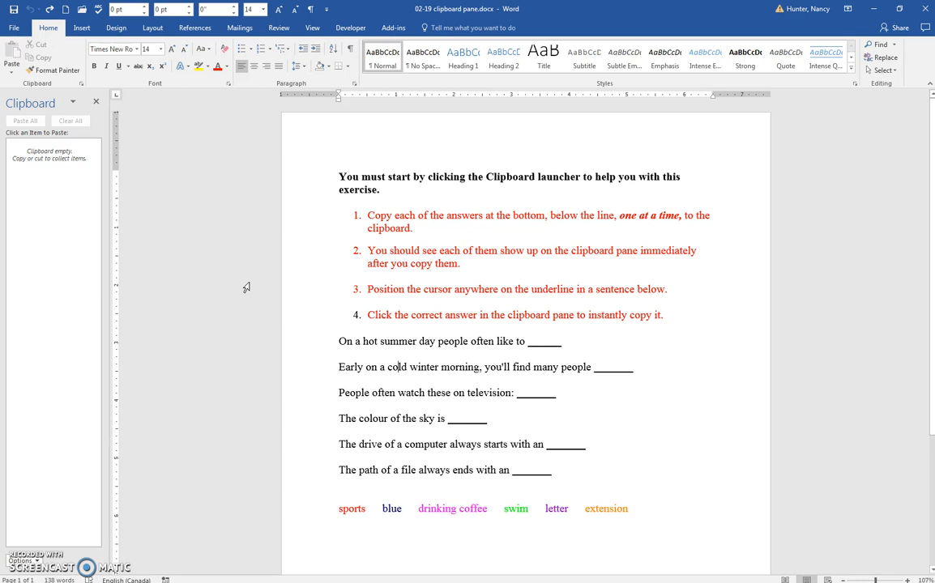
mouse_move(144, 272)
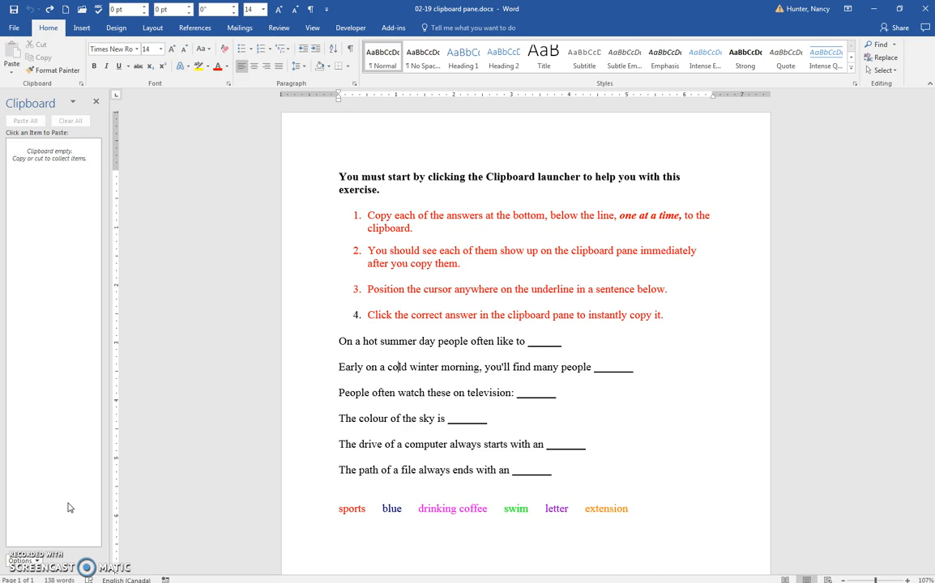
mouse_move(178, 382)
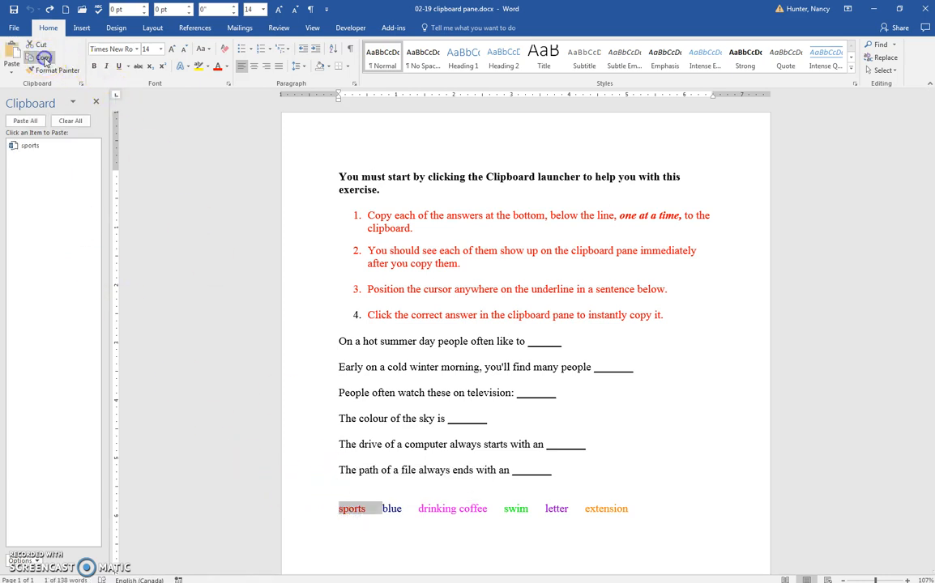
Copy the answer words blue, drinking coffee, swim, letter and extension to the clipboard
left_click(391, 508)
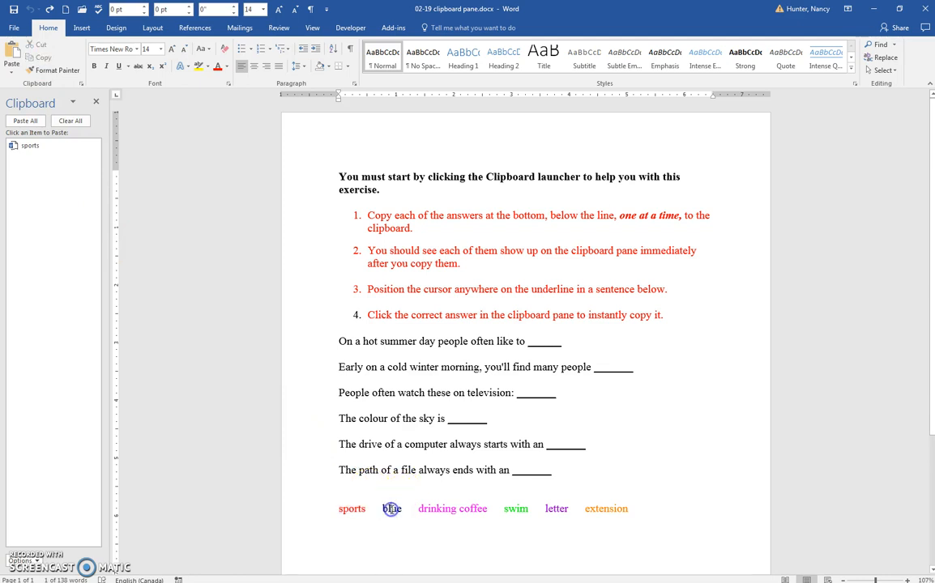
double_click(391, 508)
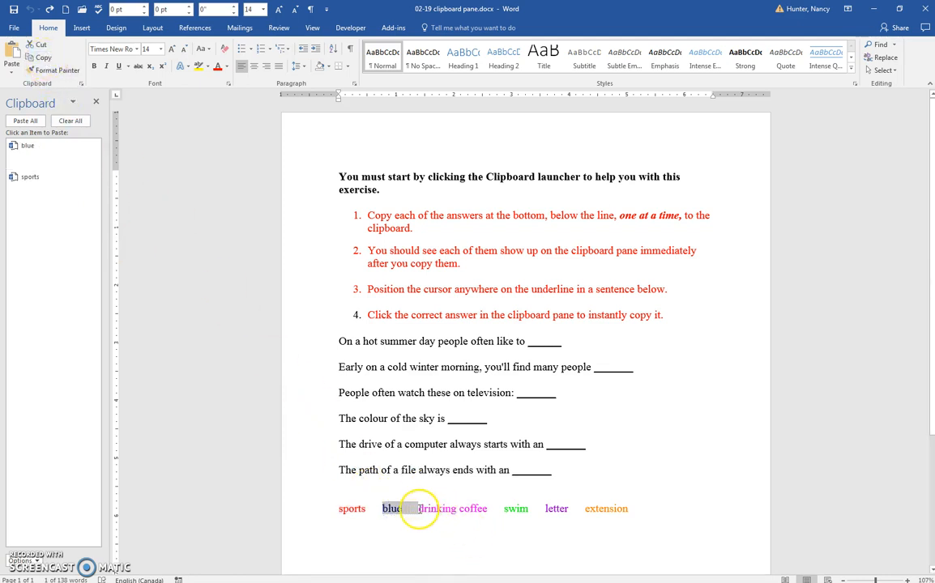
double_click(449, 508)
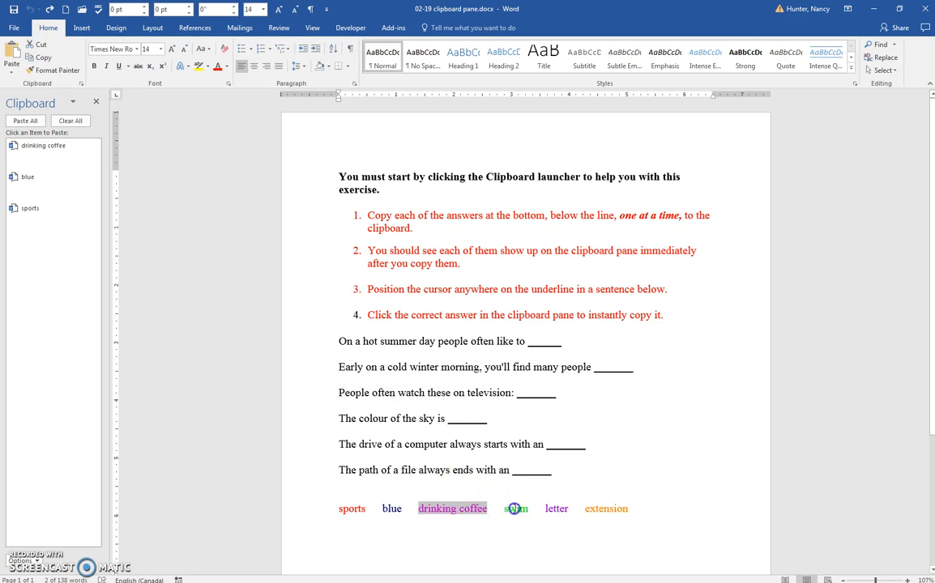
double_click(515, 508)
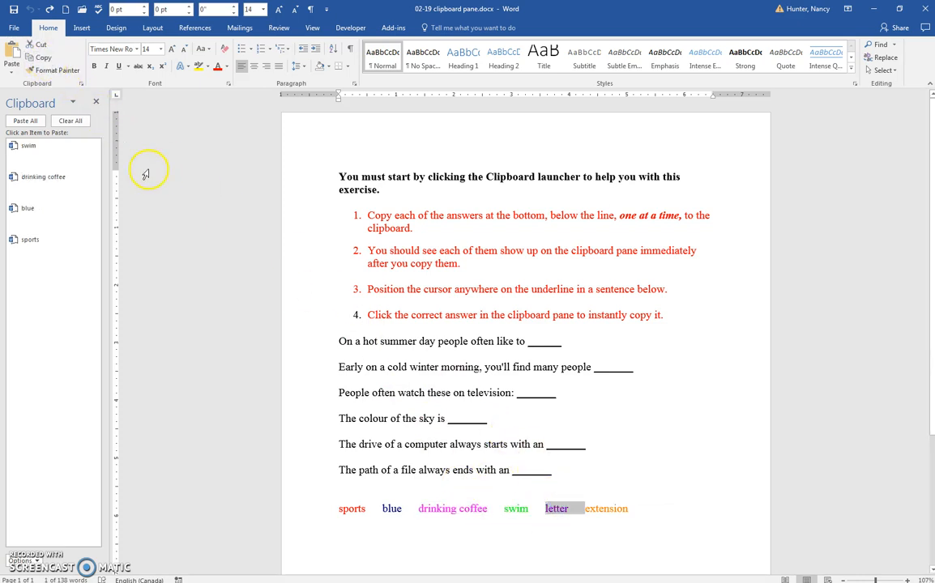
left_click(557, 508)
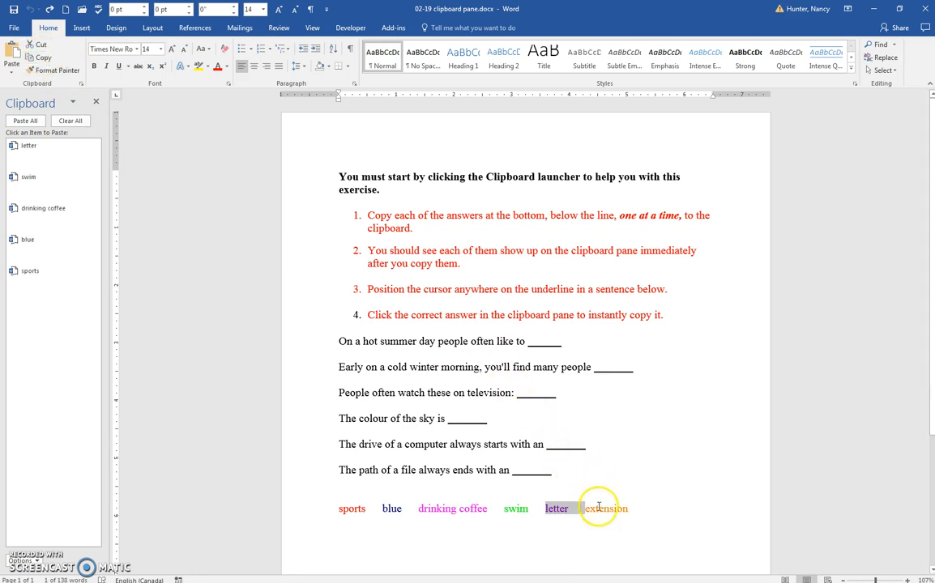
double_click(606, 508)
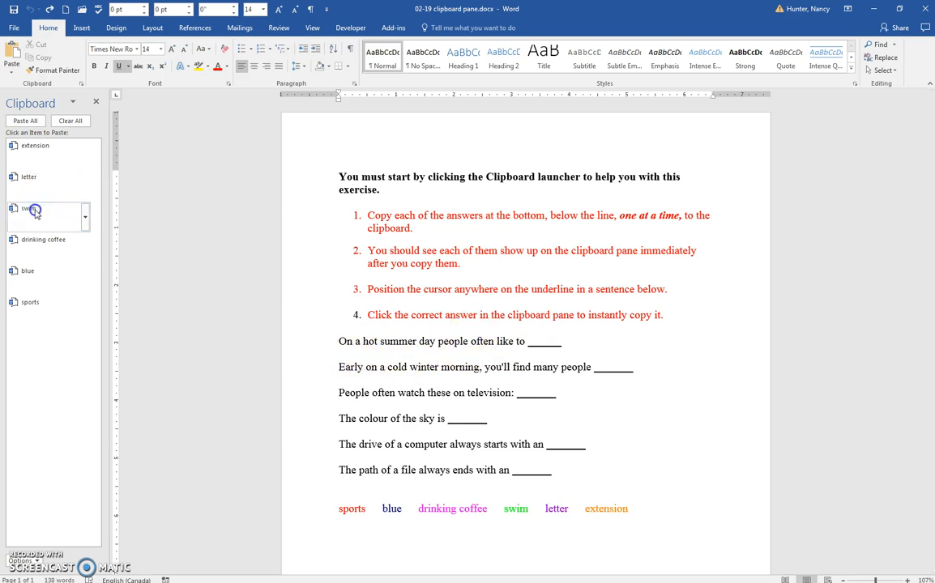
Paste 'swim' into the first blank and 'drinking coffee' into the second from the Clipboard pane
left_click(28, 209)
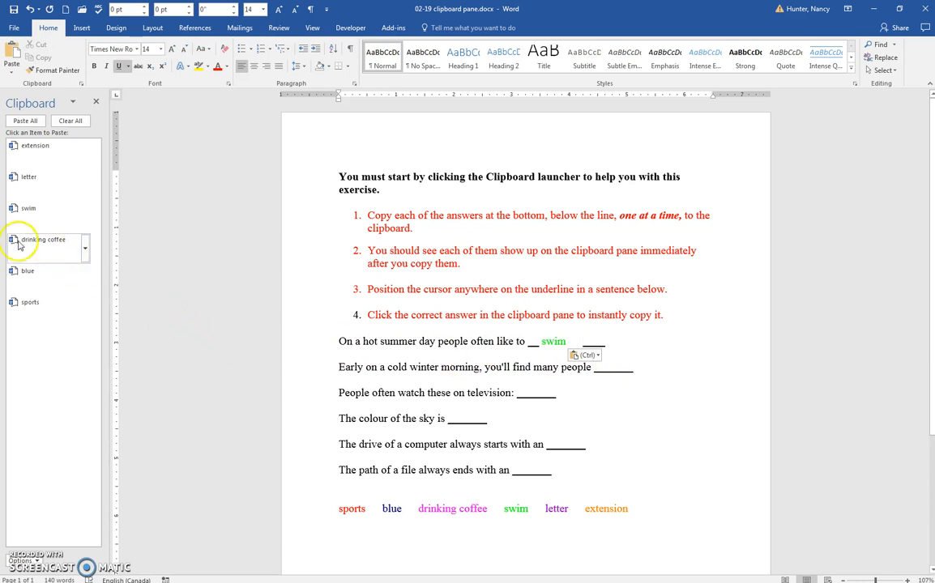
left_click(44, 239)
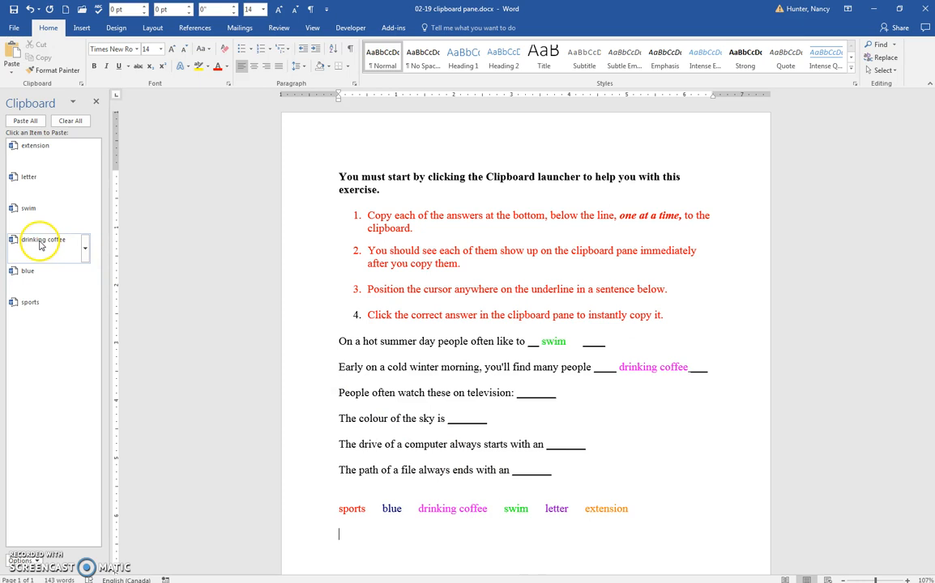
Paste 'drinking coffee' from the Clipboard pane onto a new line below the answer words
left_click(44, 243)
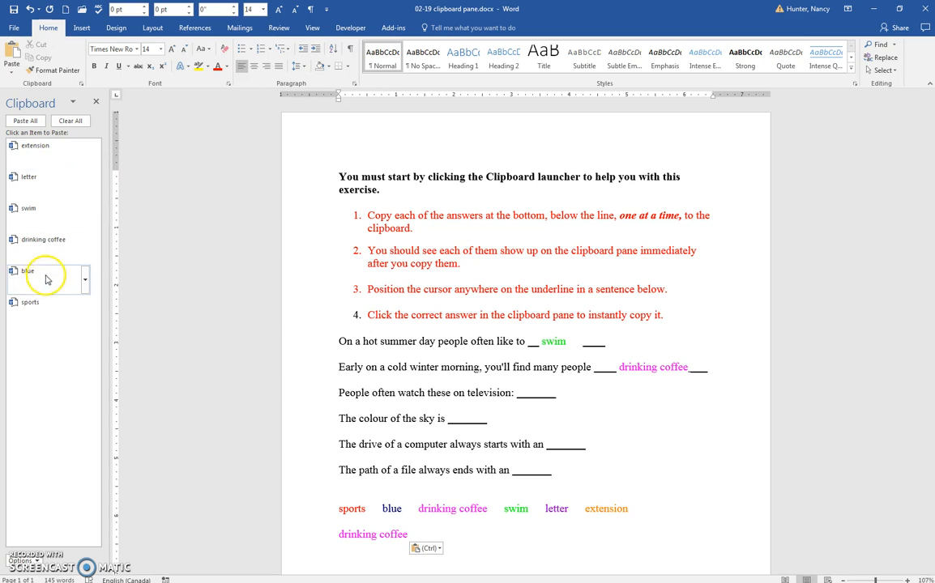
mouse_move(41, 247)
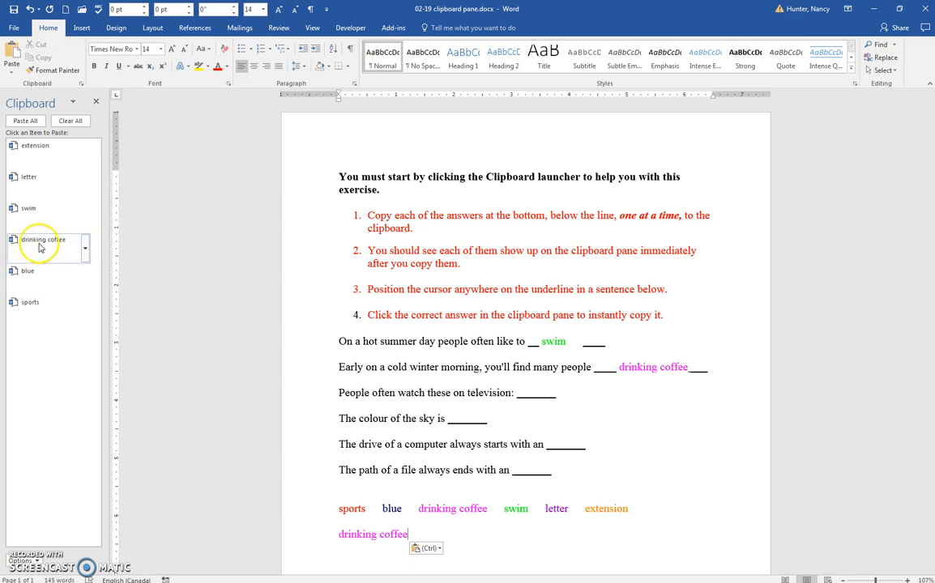
mouse_move(50, 252)
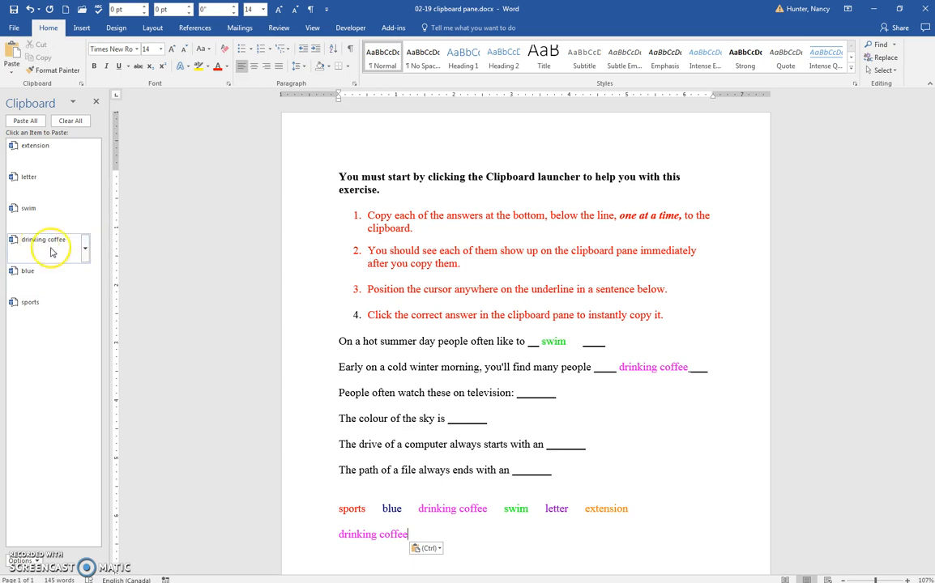